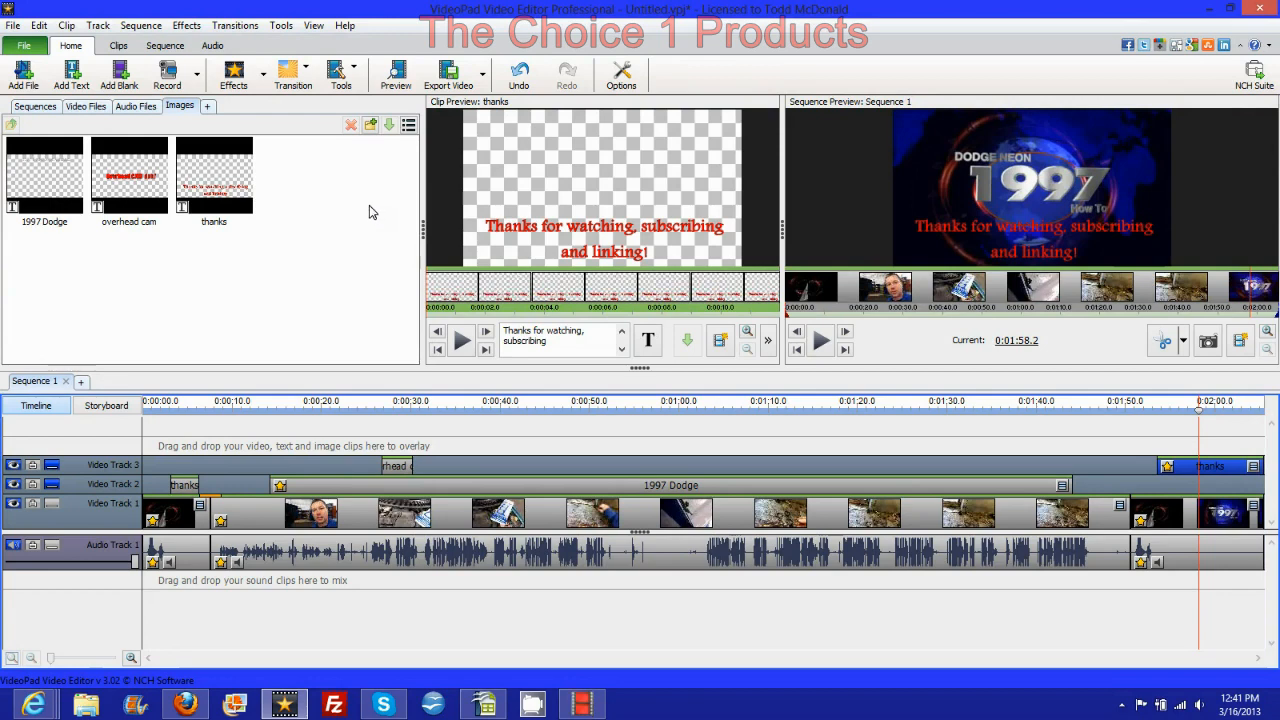
mouse_move(958, 431)
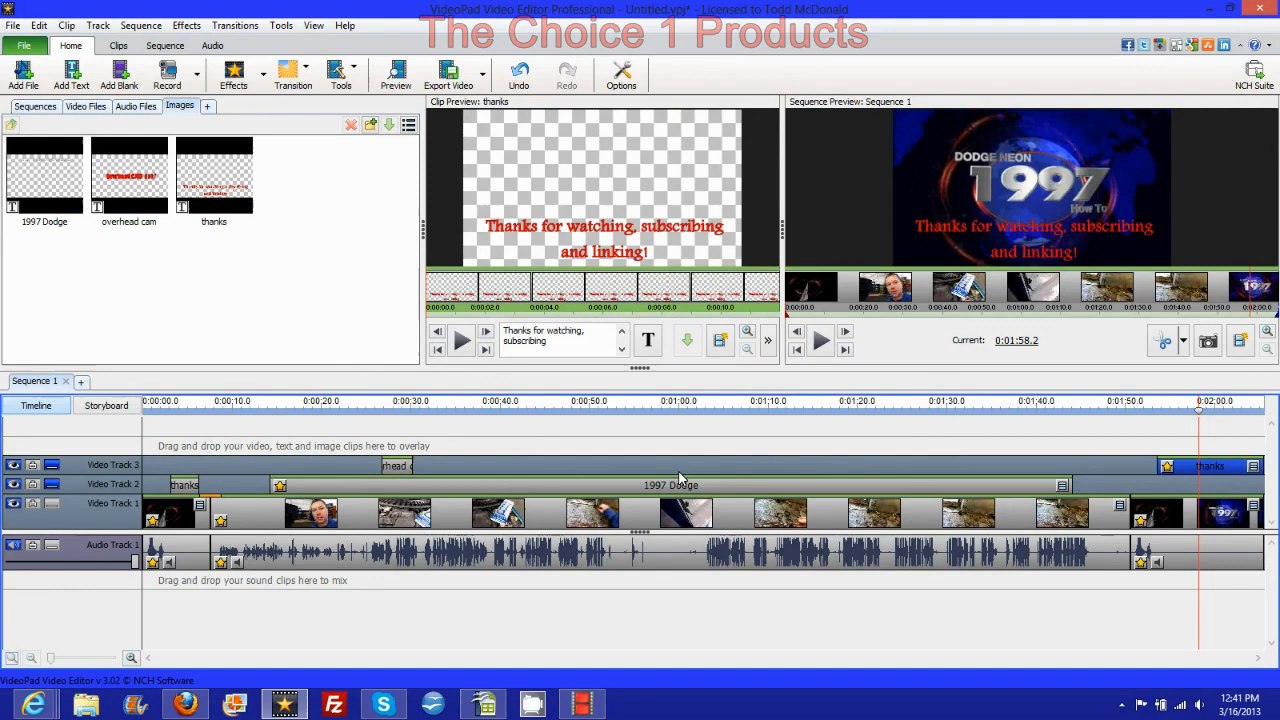
mouse_move(605, 190)
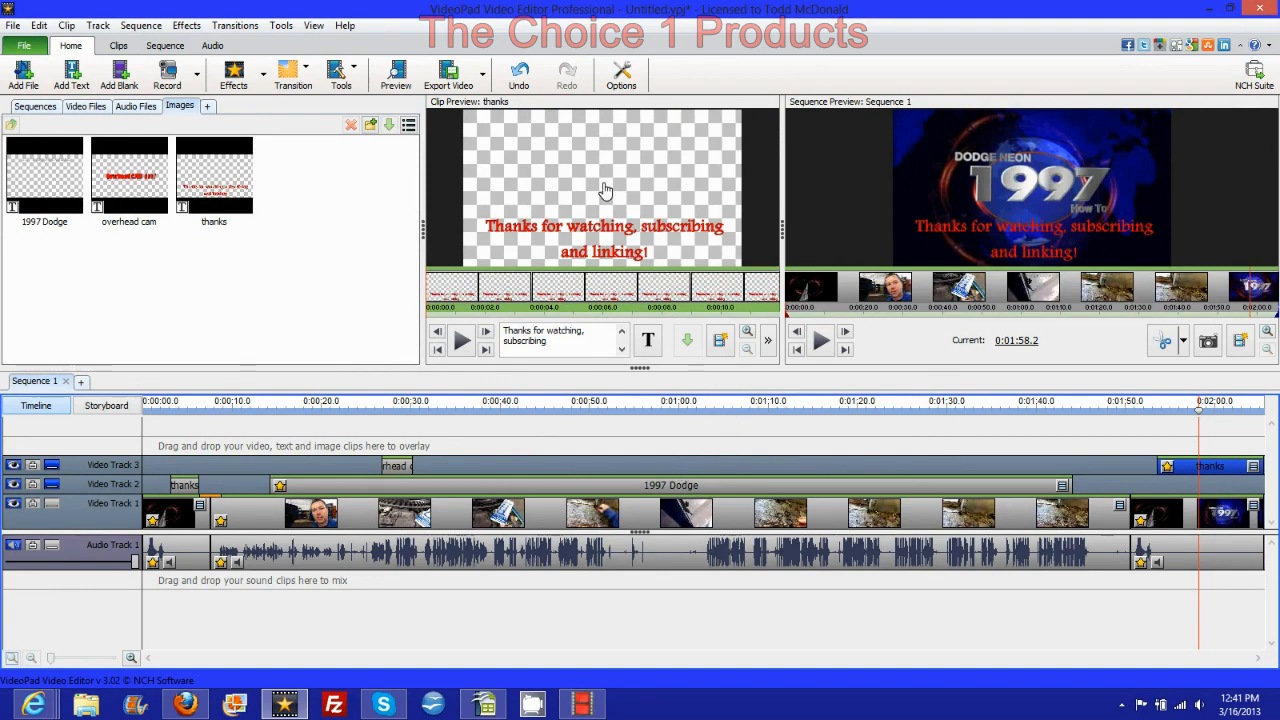
mouse_move(560, 253)
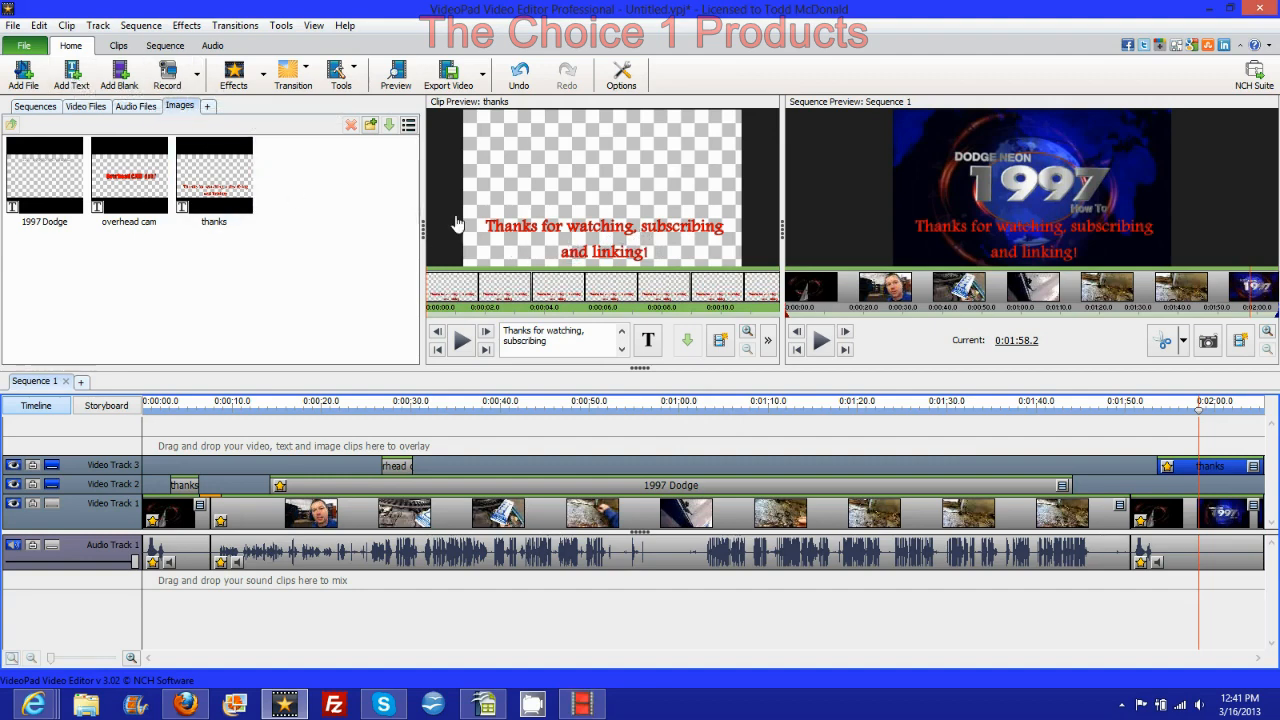
- Abandon a new text clip, then apply Text Attributes styling to the 1997 Dodge clip
click(71, 75)
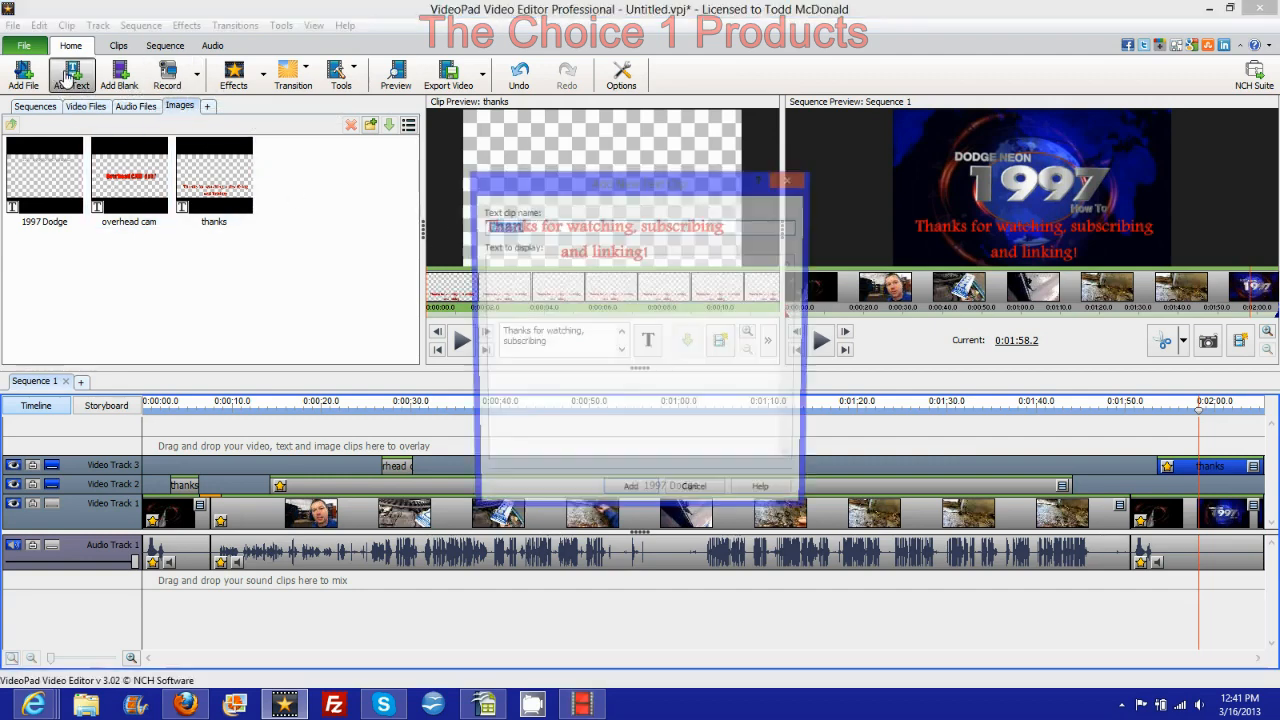
click(71, 74)
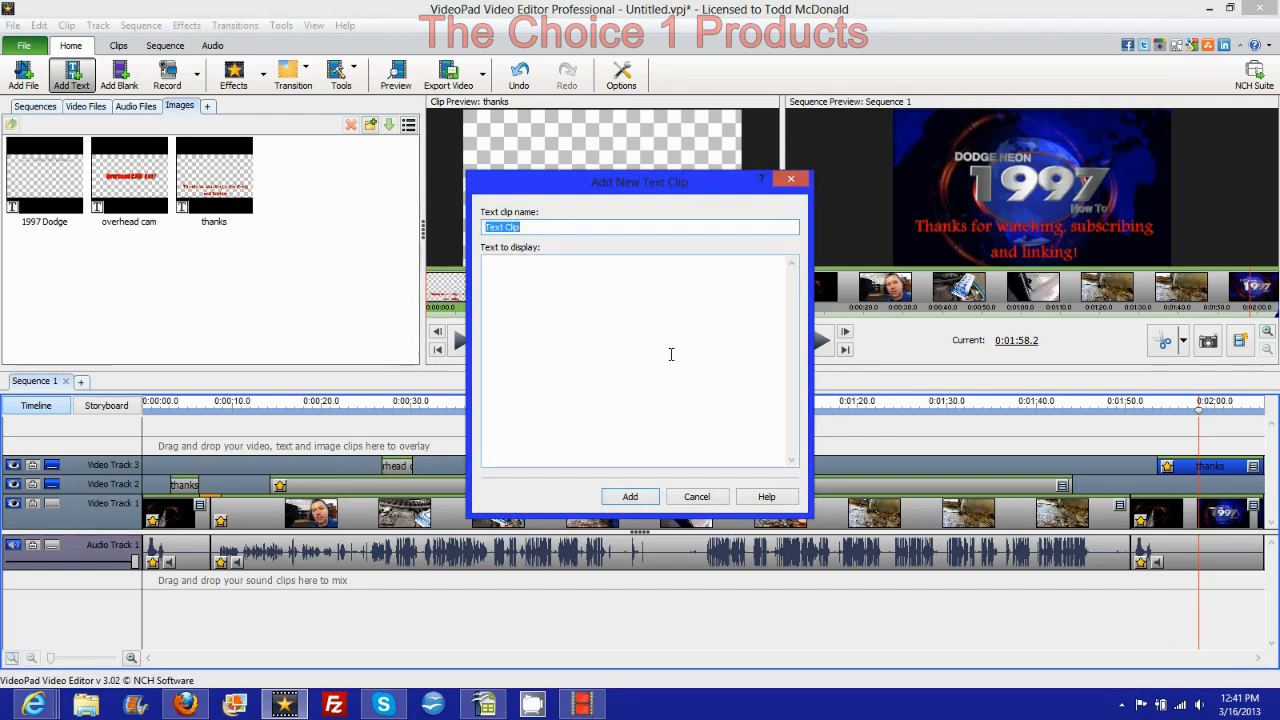
click(640, 360)
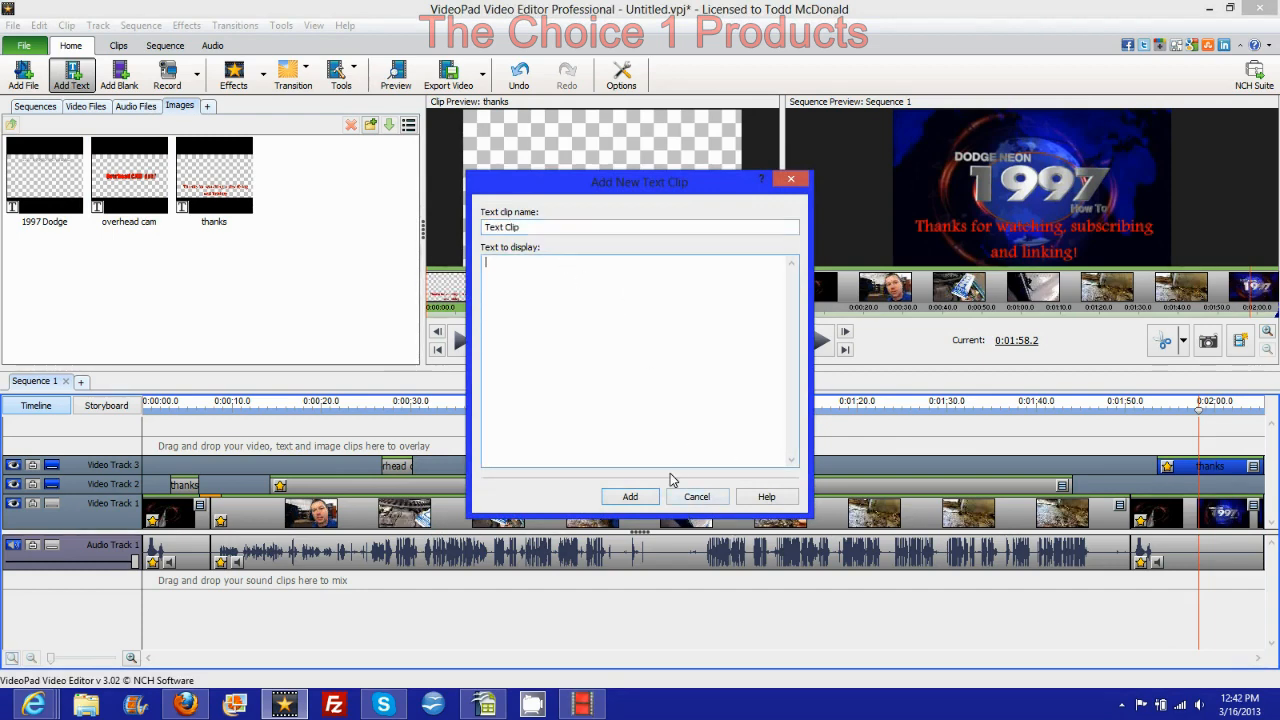
click(629, 496)
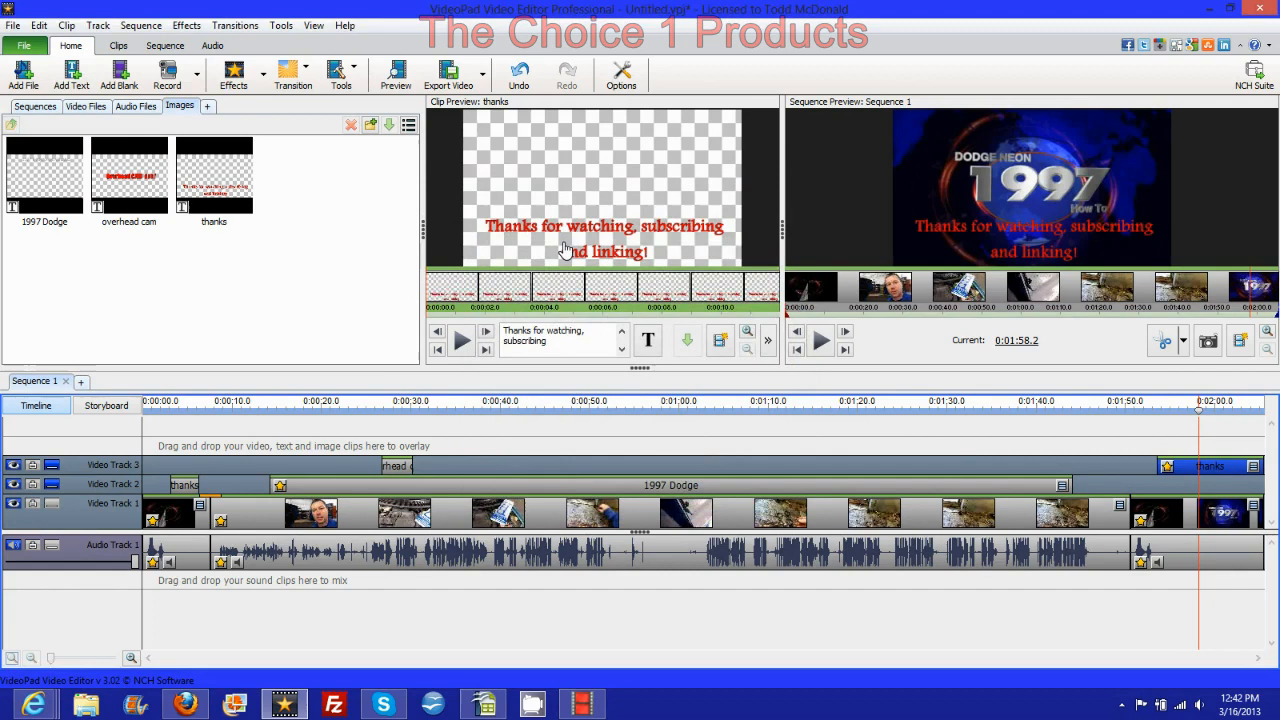
click(647, 340)
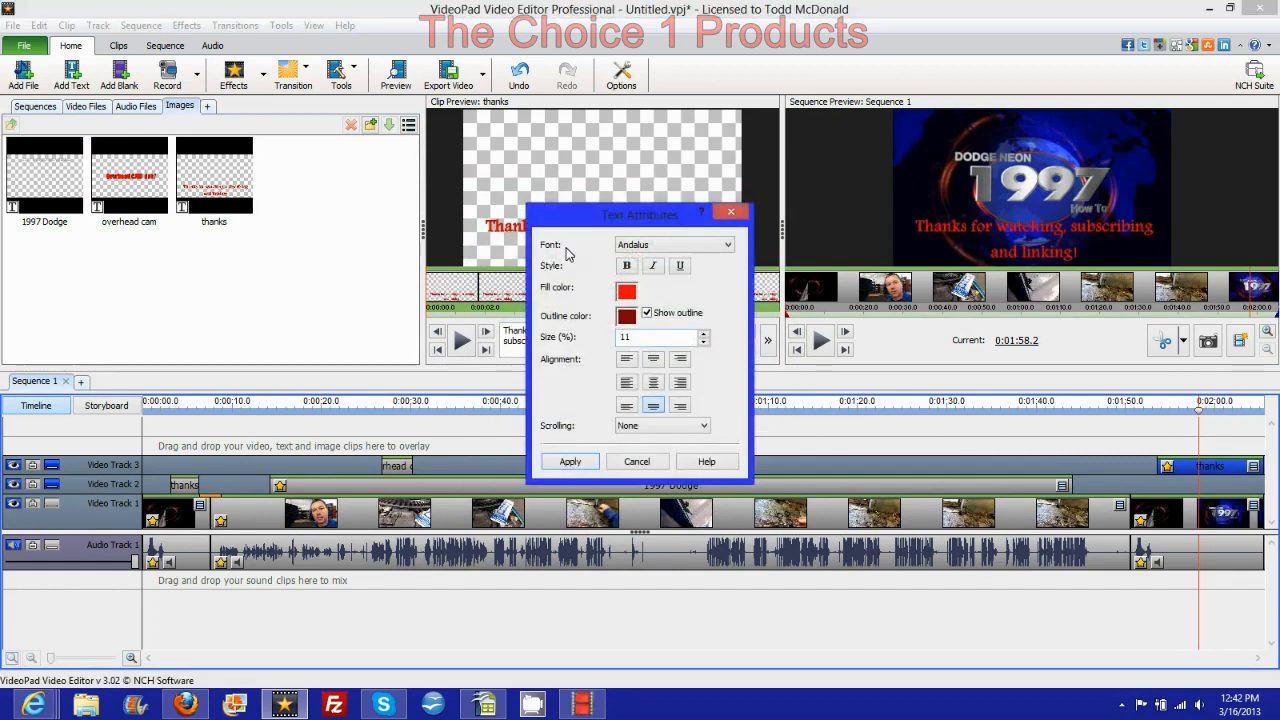
mouse_move(600, 350)
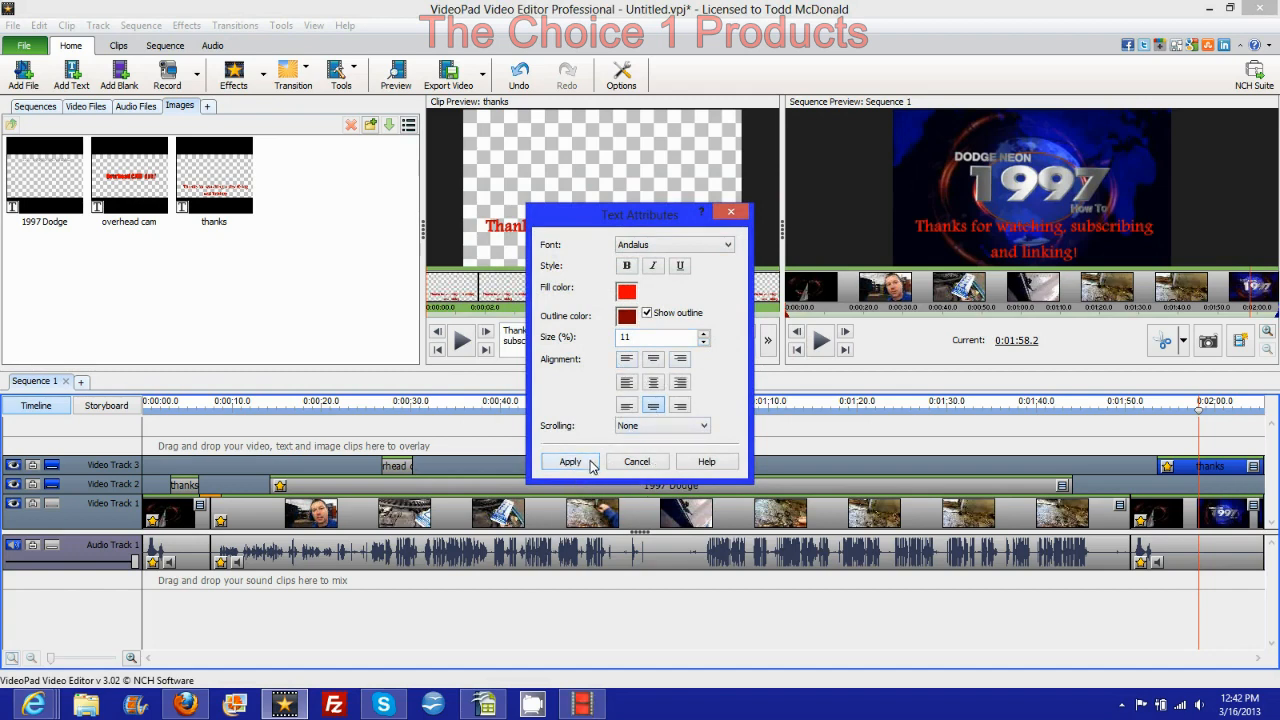
click(569, 461)
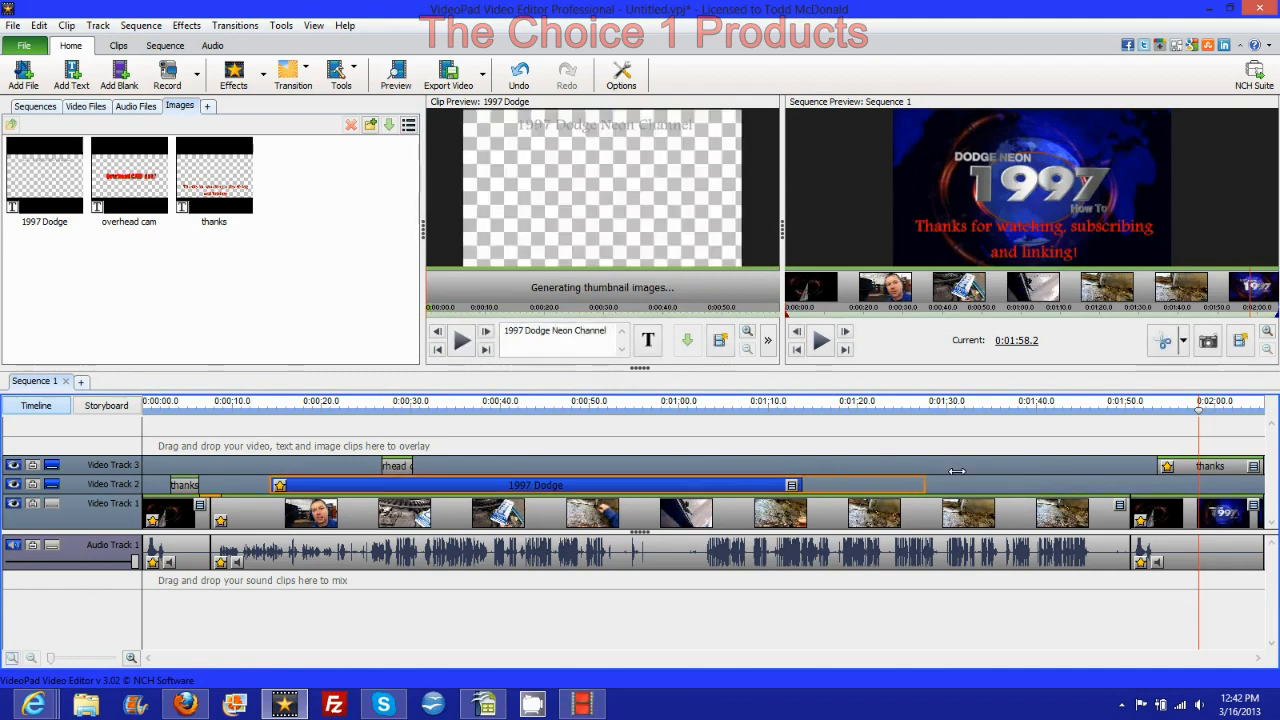
- Extend the 1997 Dodge clip on Video Track 2 to end near 0:01:44
drag(790, 485, 1055, 485)
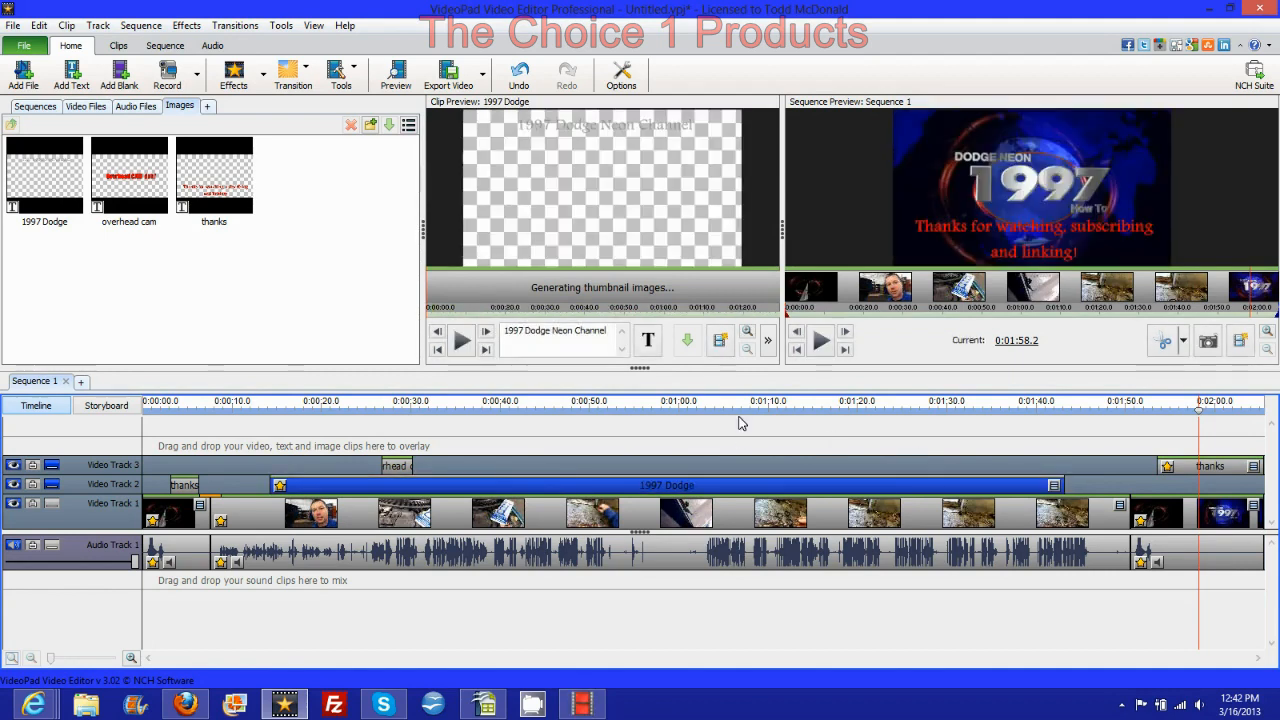
mouse_move(768, 343)
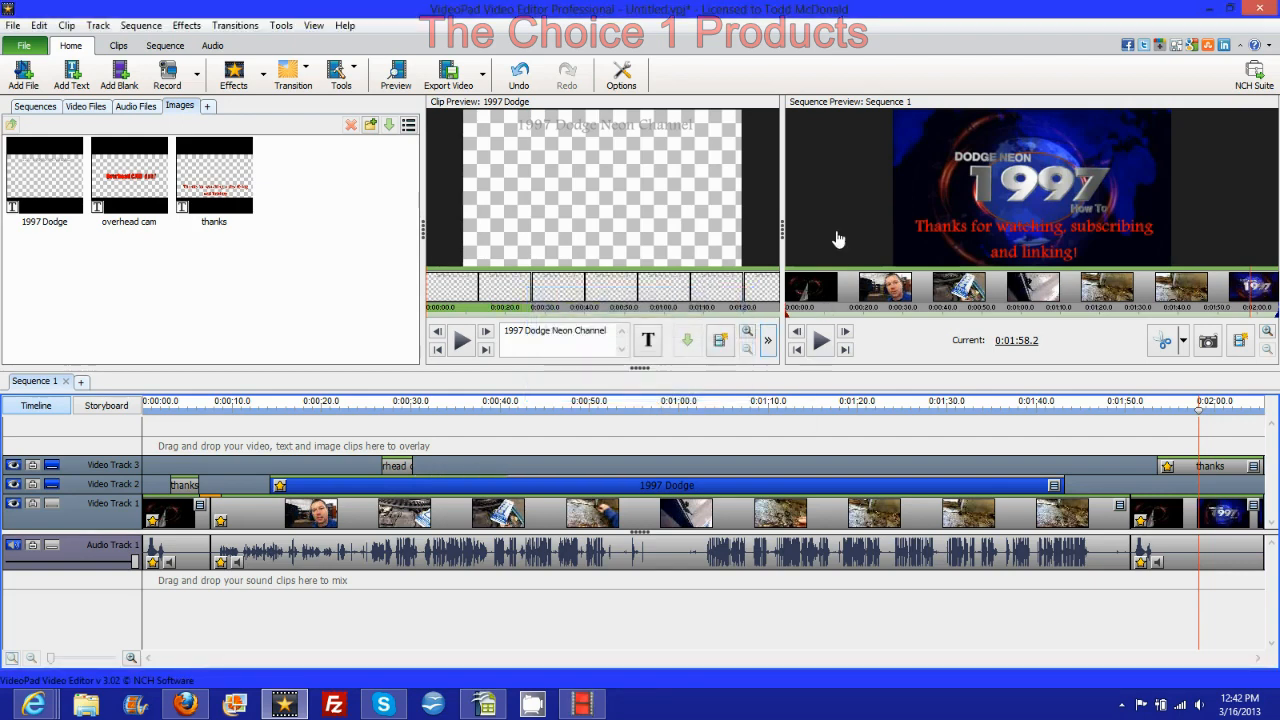
mouse_move(787, 230)
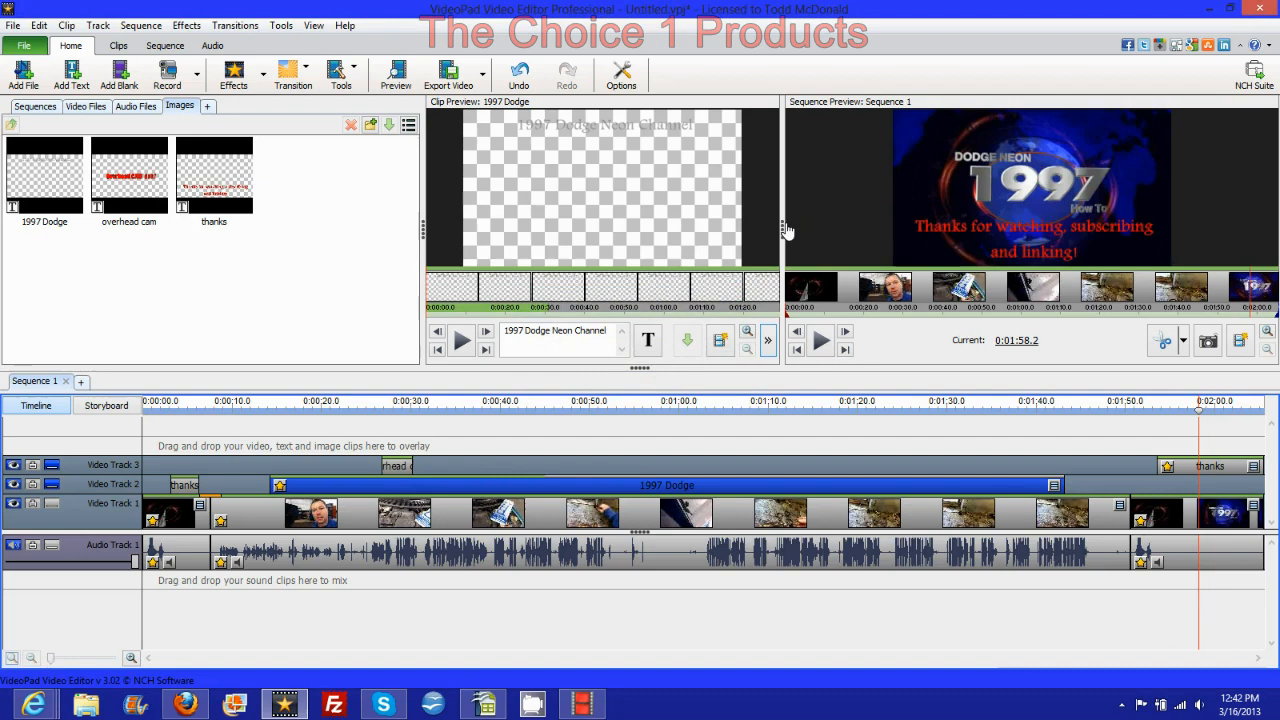
- Widen the Clip Preview panel, then narrow it slightly, showing the 0:01:29.0 duration
drag(785, 230, 925, 230)
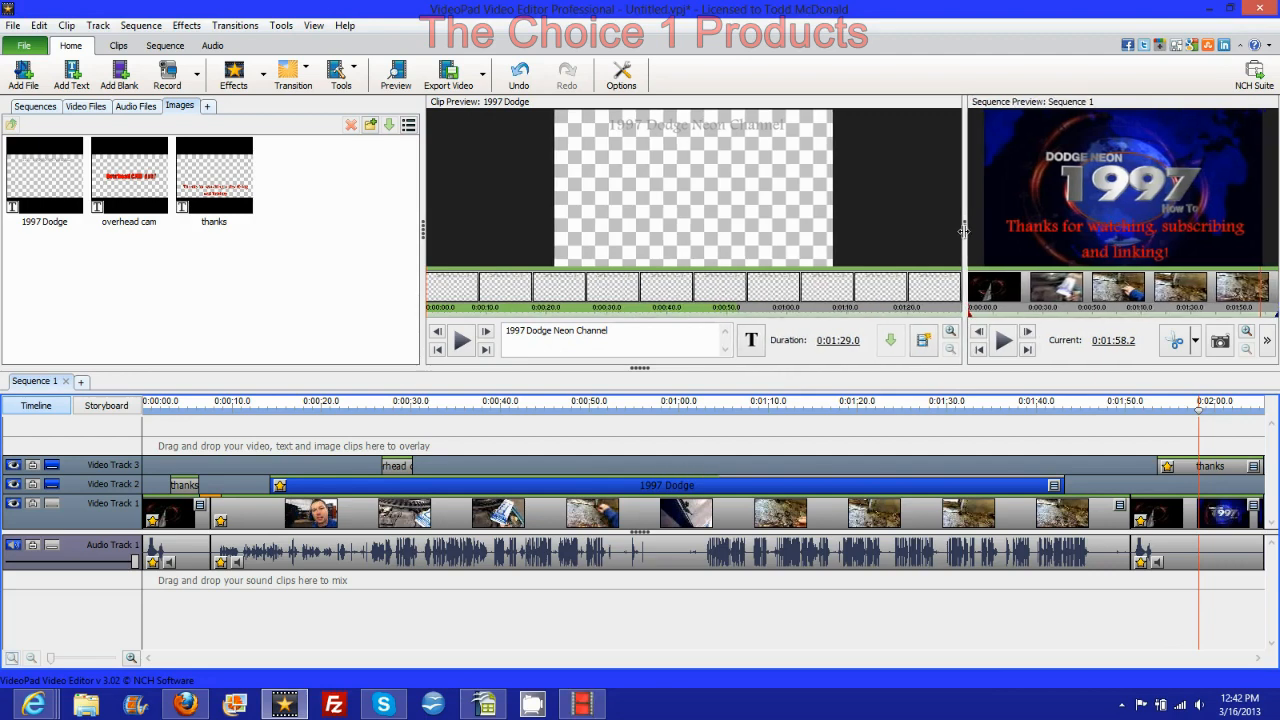
drag(963, 230, 812, 230)
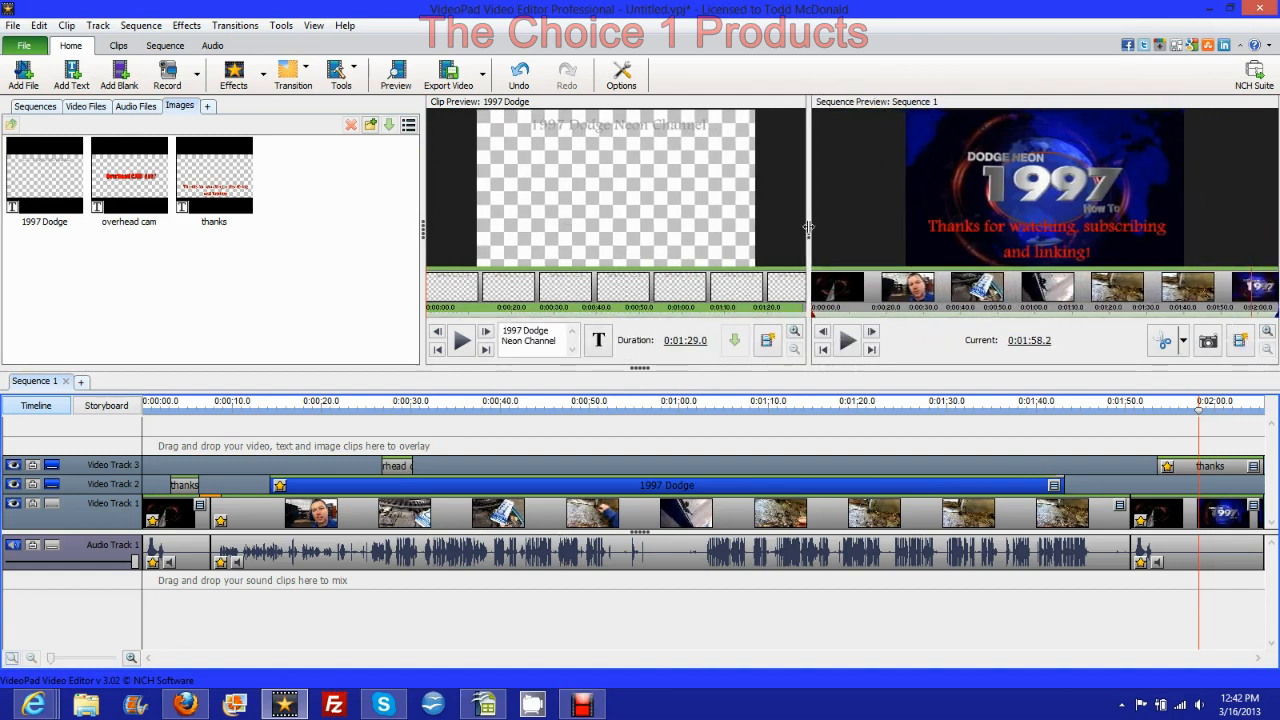
mouse_move(753, 377)
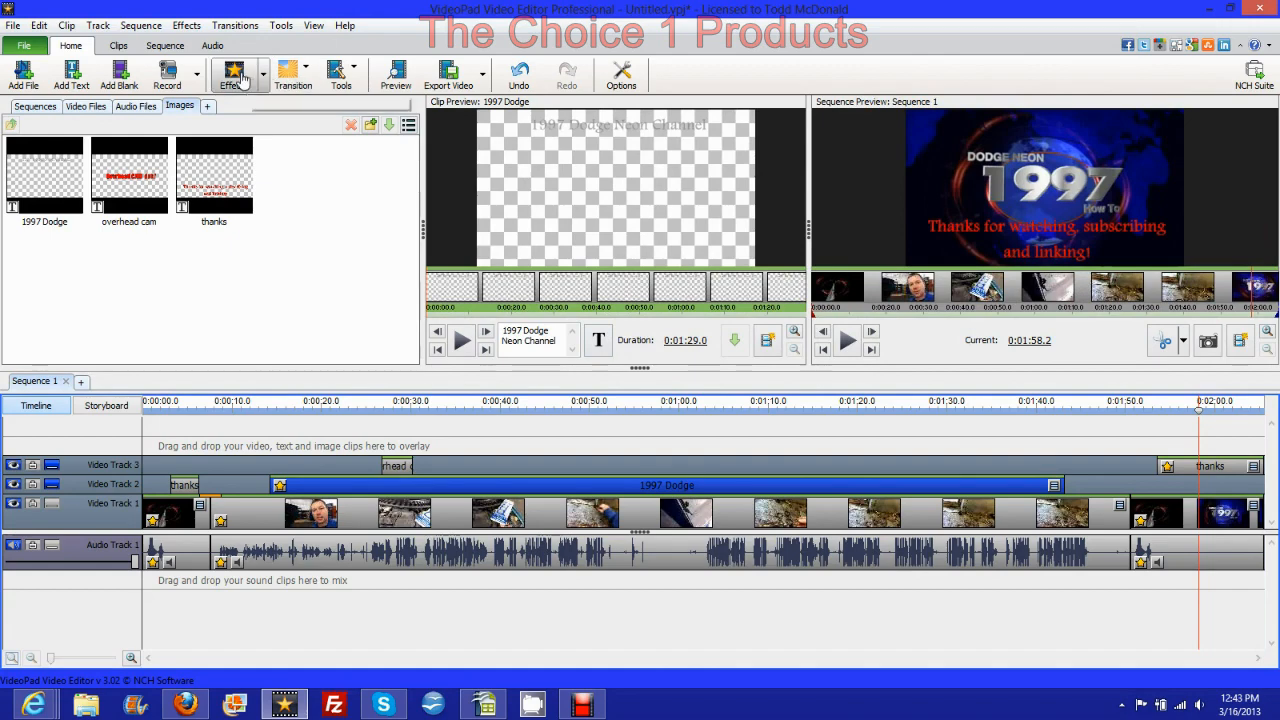
mouse_move(231, 75)
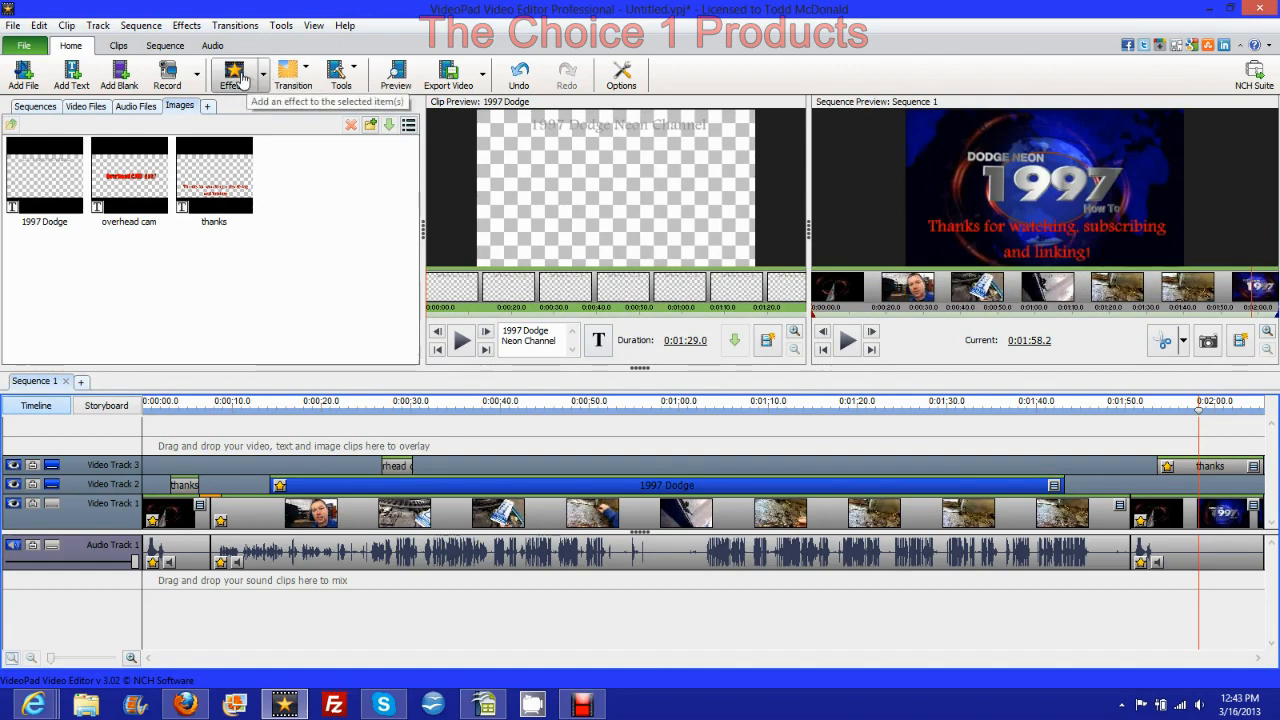
click(231, 70)
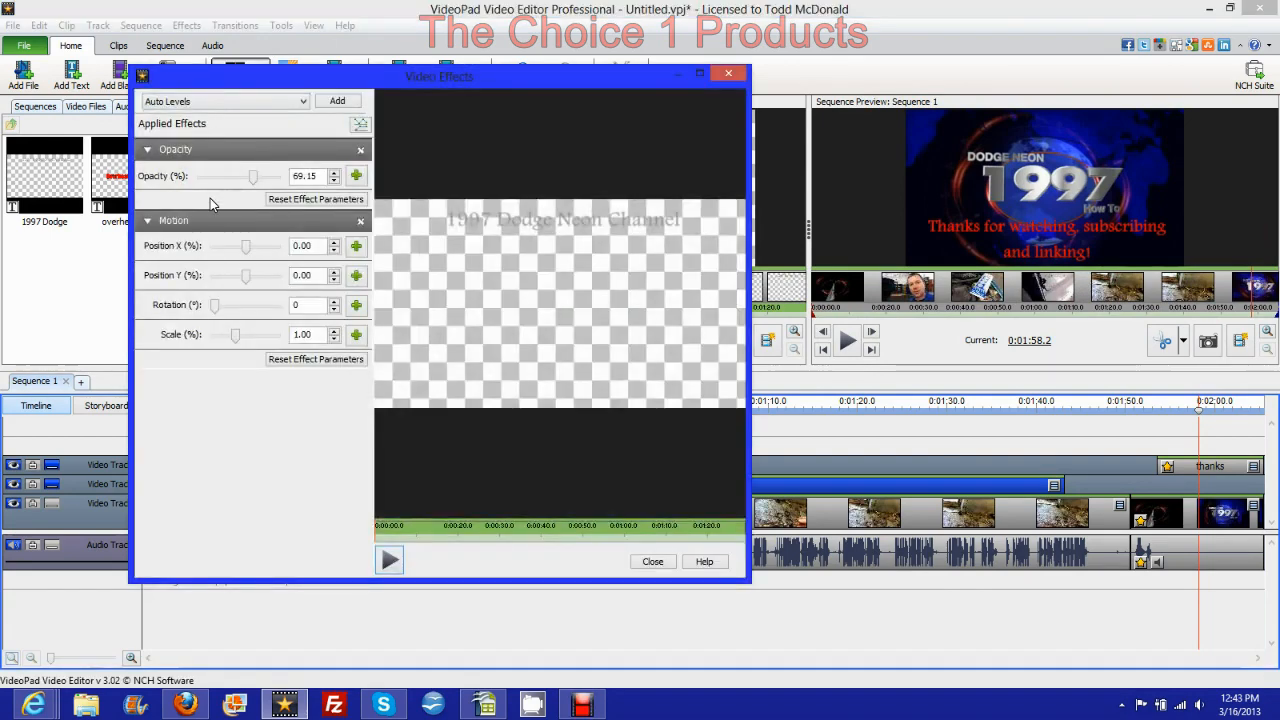
mouse_move(203, 185)
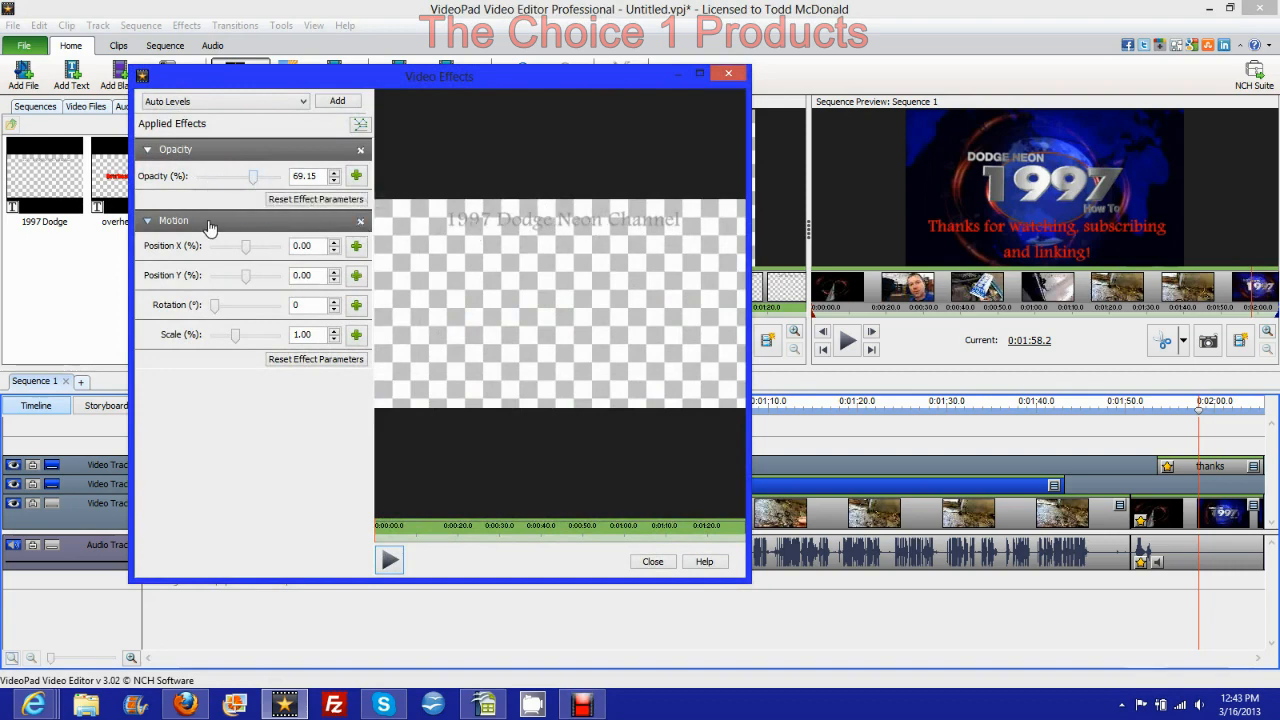
mouse_move(253, 176)
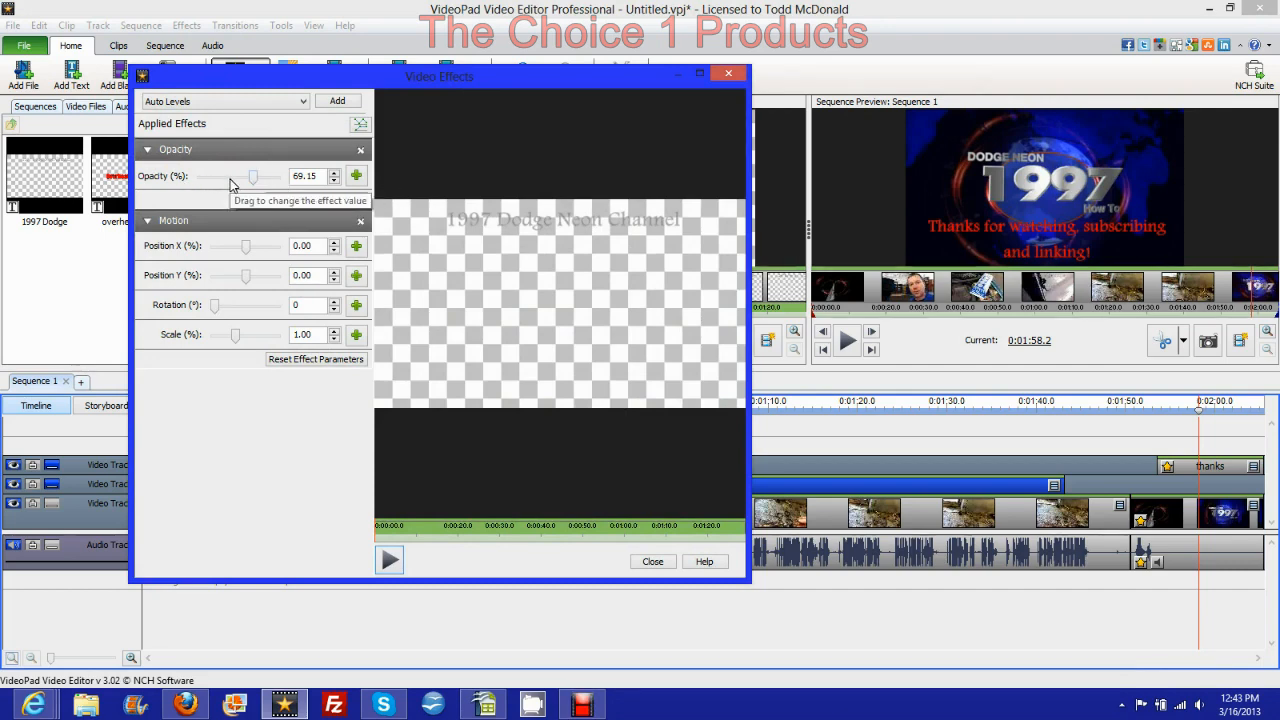
mouse_move(240, 315)
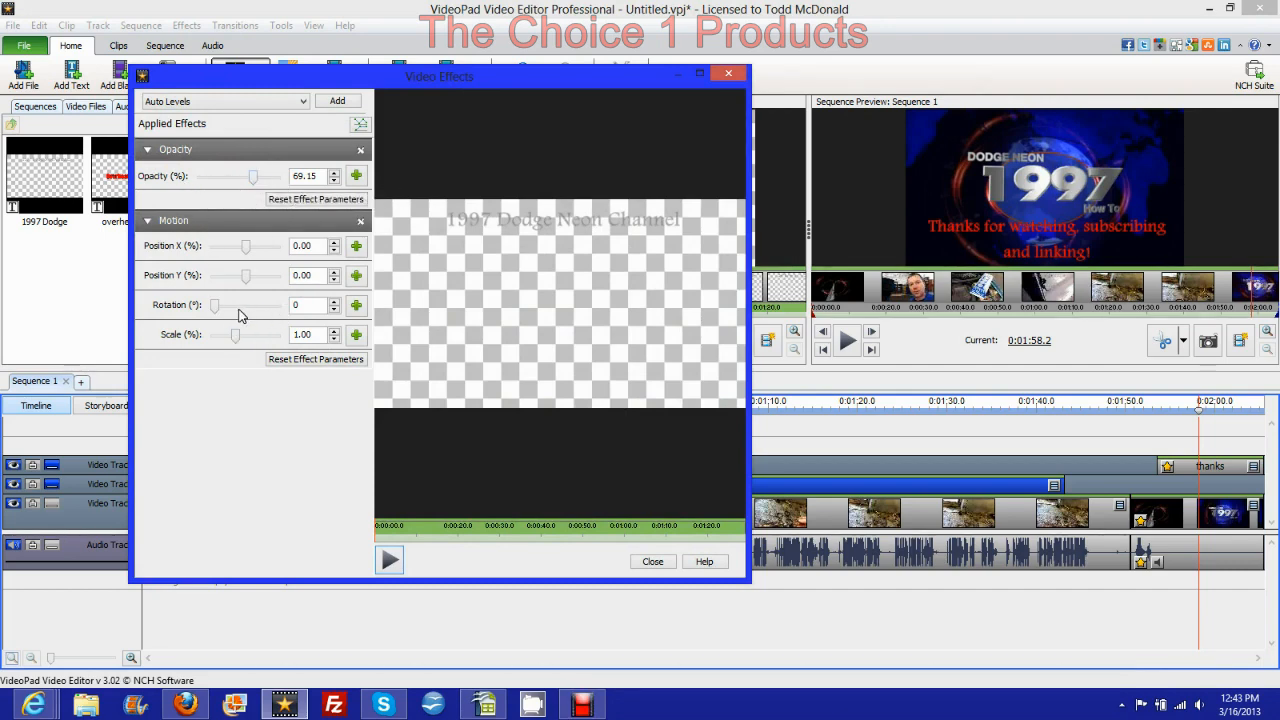
click(310, 305)
text(180)
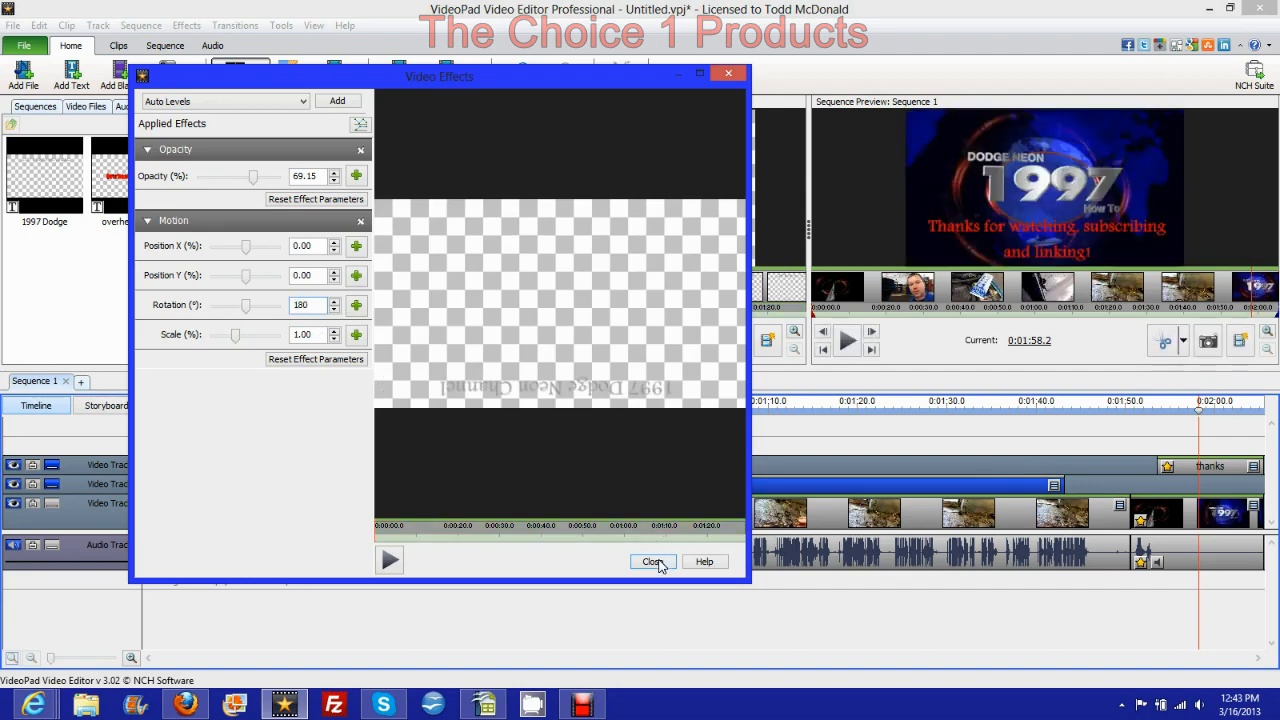
mouse_move(578, 336)
text(0)
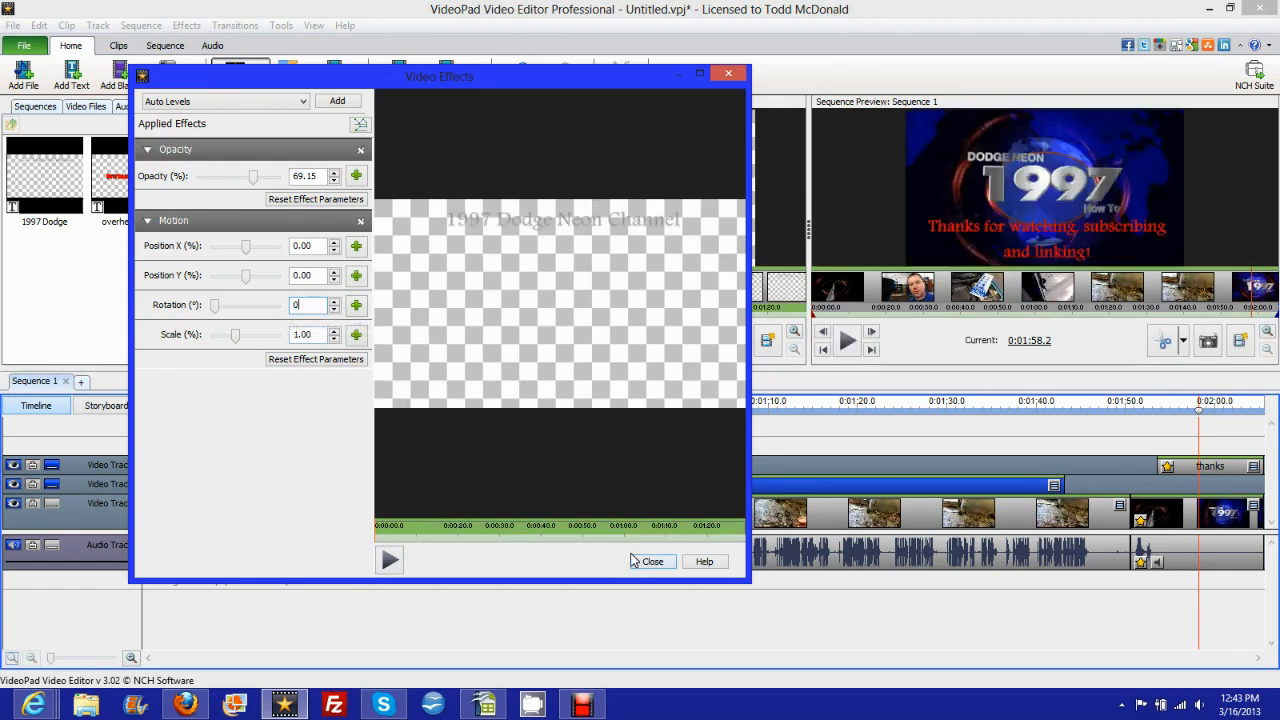
click(651, 561)
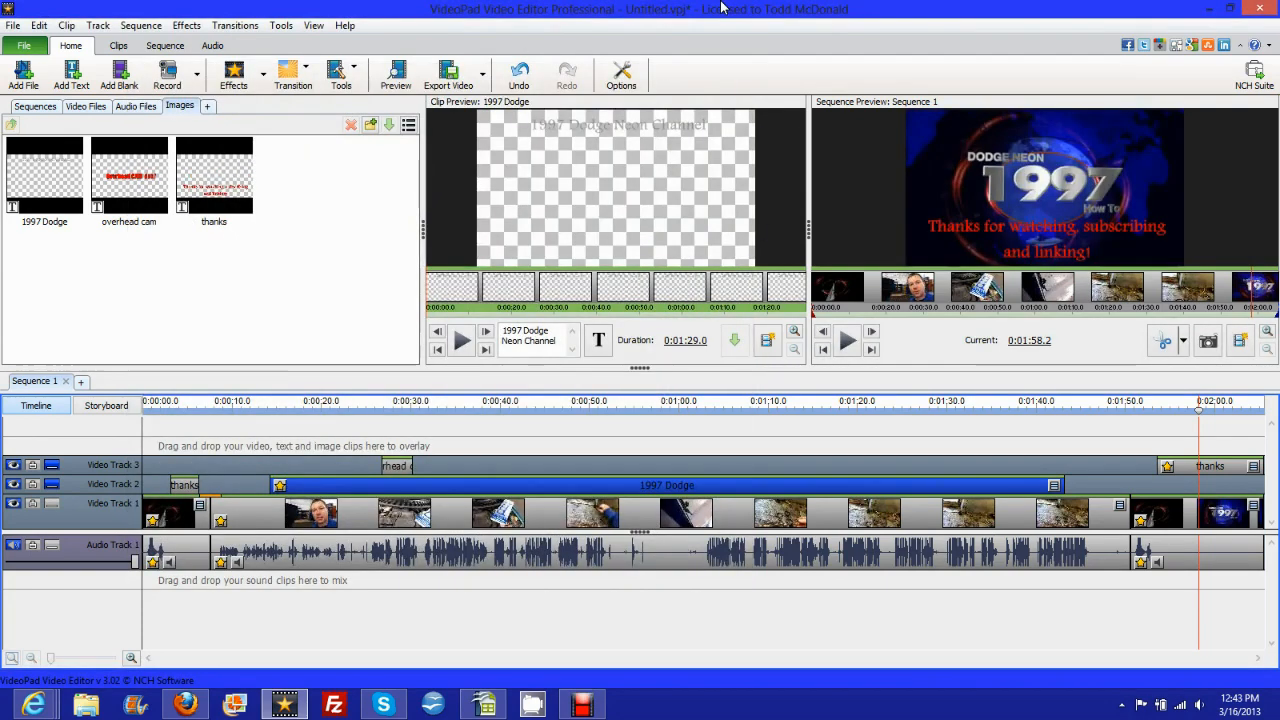